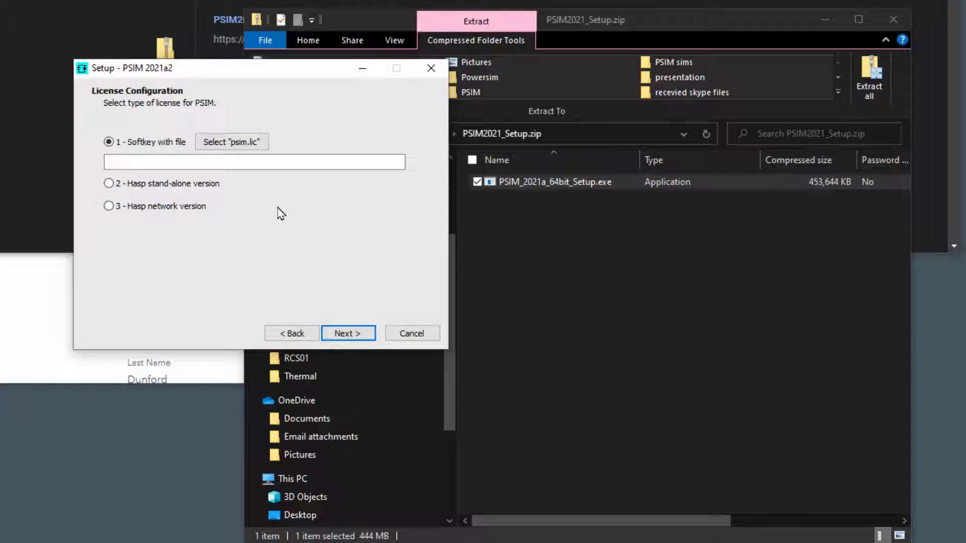
mouse_move(276, 210)
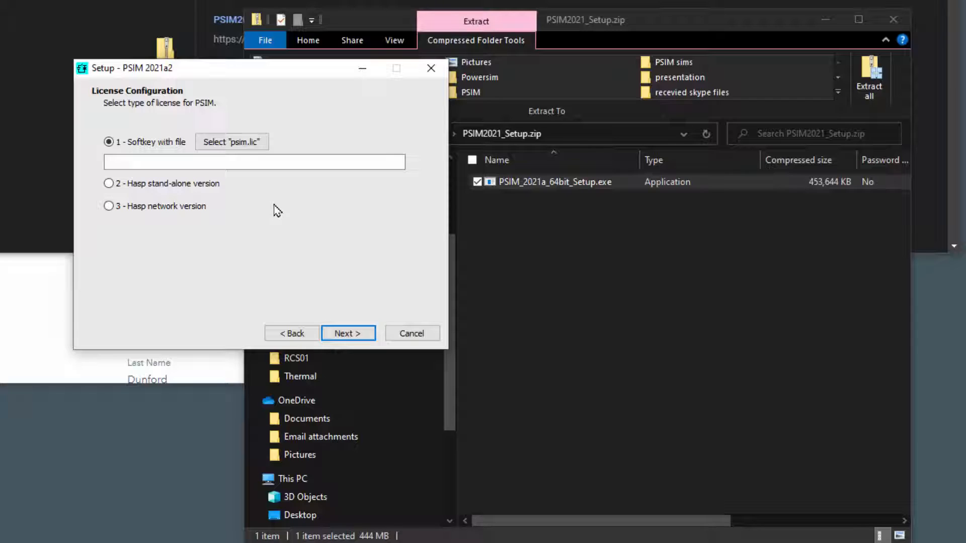
Load the softkey license file psim.lic from the Powersim folder and continue.
click(232, 142)
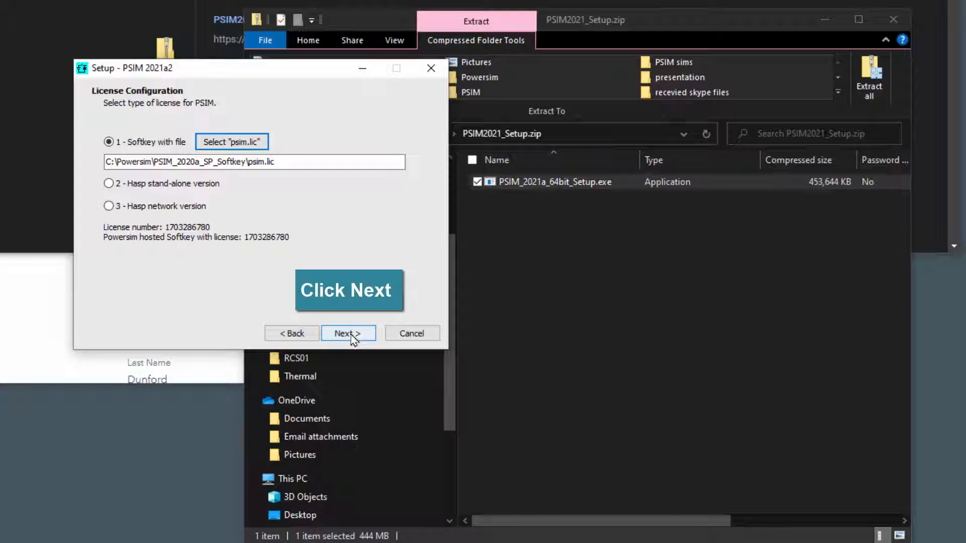
click(347, 333)
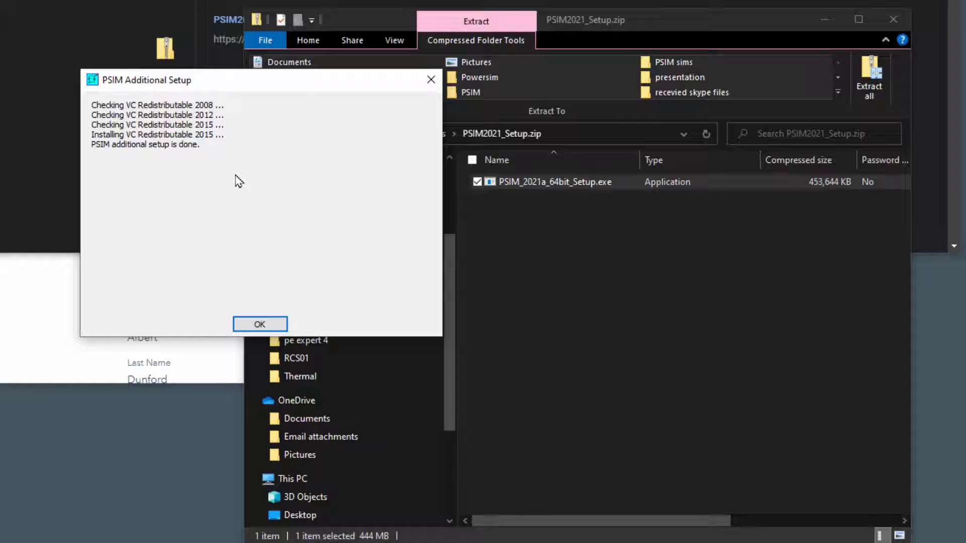
Dismiss the finished PSIM Additional Setup report after the VC Redistributables install.
click(259, 324)
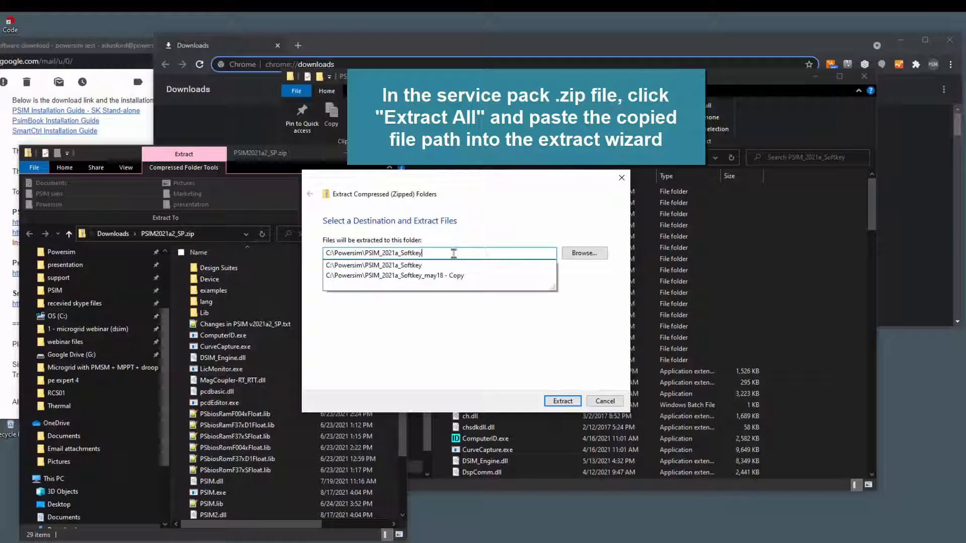
Start extracting the service pack into C:\Powersim\PSIM_2021a_Softkey.
click(561, 401)
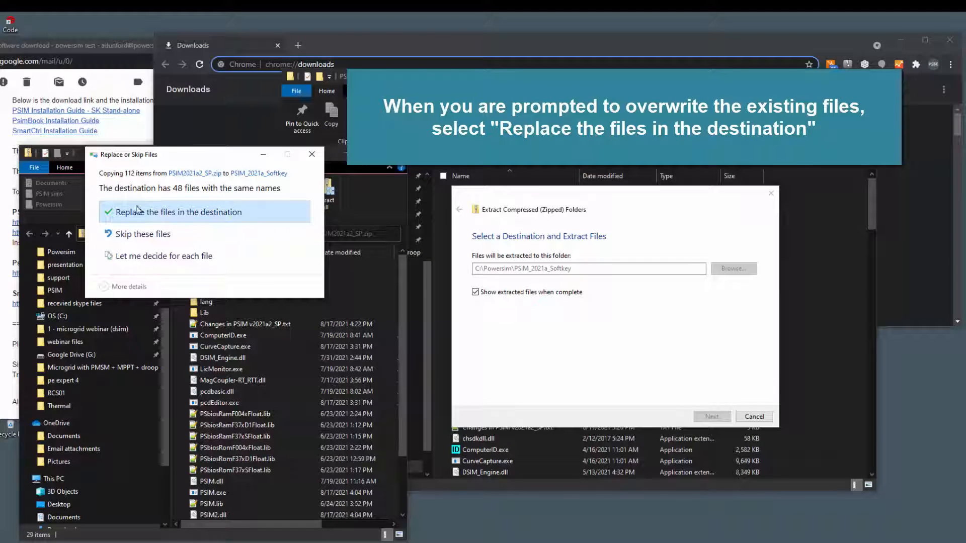